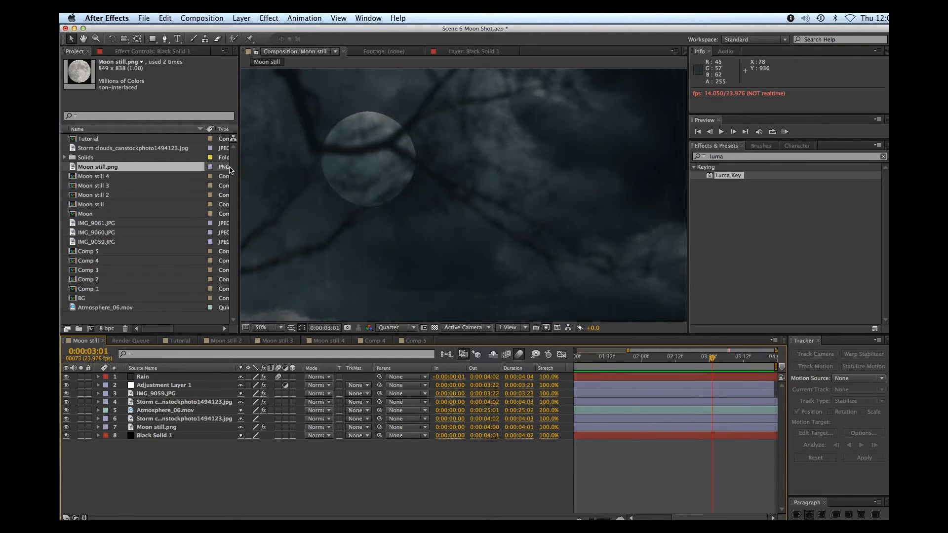
pyautogui.moveTo(245, 166)
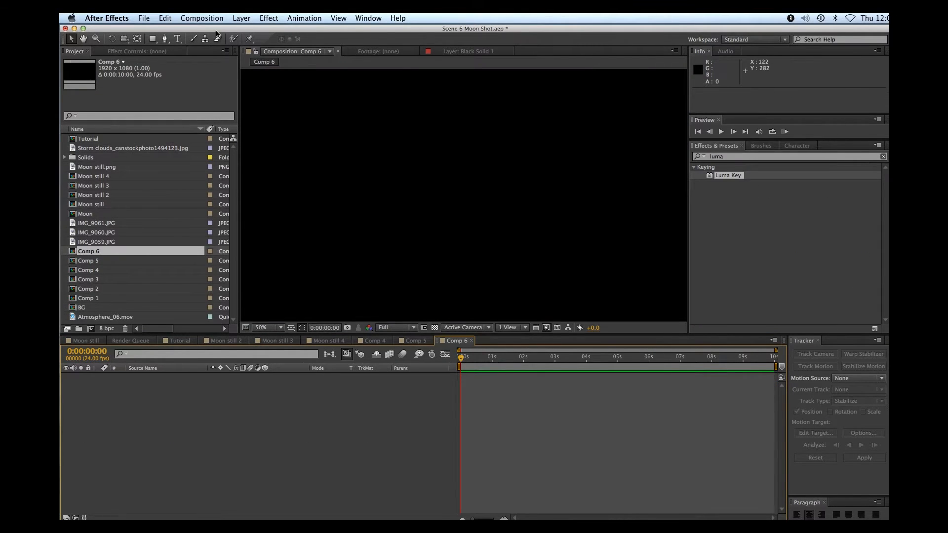
# Add a new dark solid layer to Comp 6 via Layer > New > Solid.
pyautogui.click(241, 18)
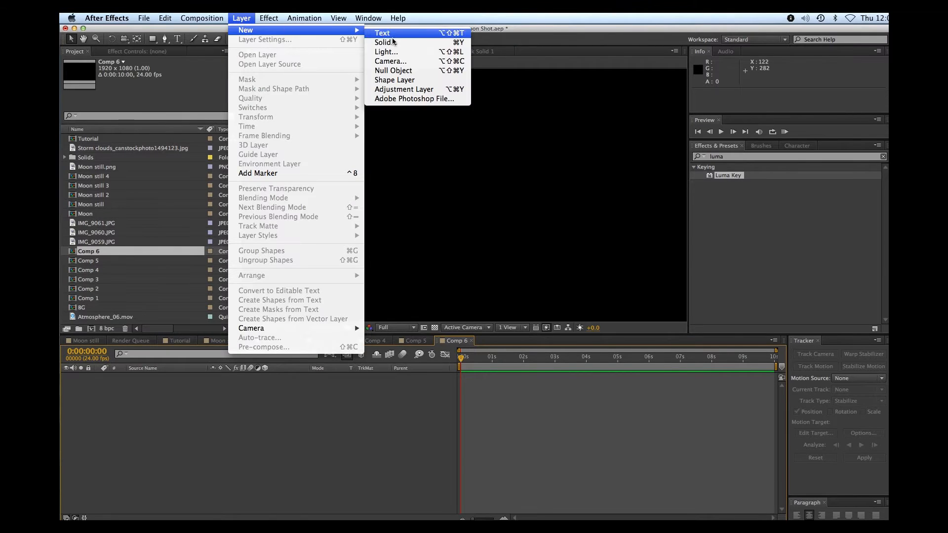
pyautogui.click(383, 42)
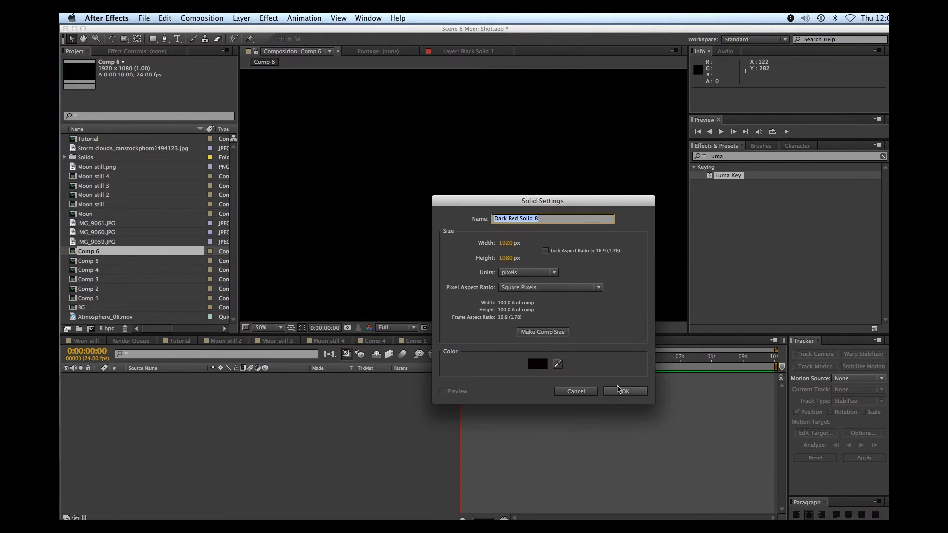
pyautogui.click(625, 391)
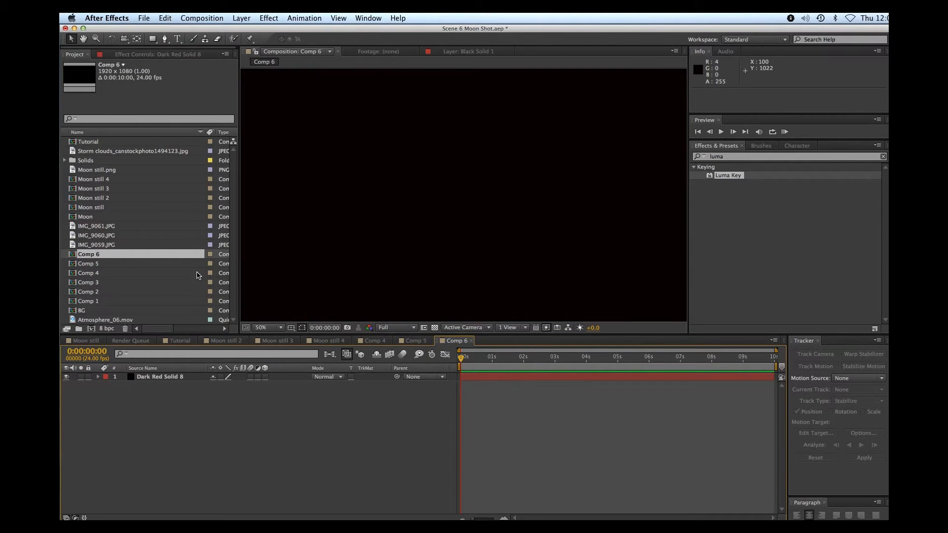
pyautogui.moveTo(72, 172)
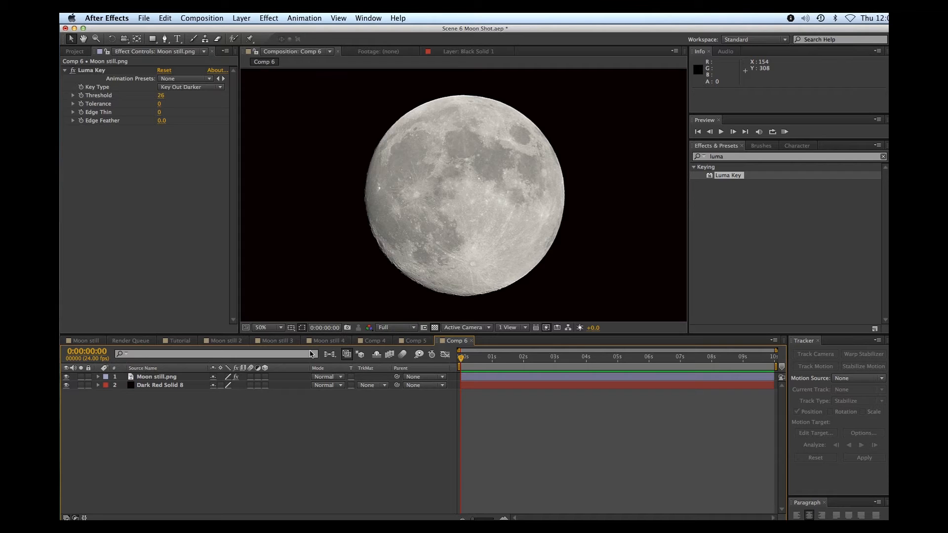
# Reveal the moon layer's Scale property to shrink it to 56%.
pyautogui.click(156, 377)
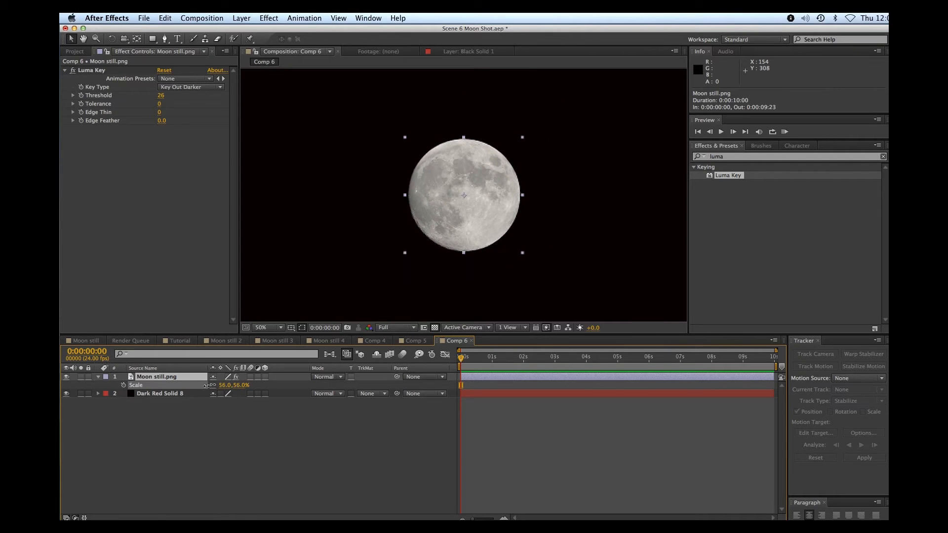
# Move the keyed moon toward the upper left of the frame.
pyautogui.moveTo(462, 194); pyautogui.dragTo(351, 153)
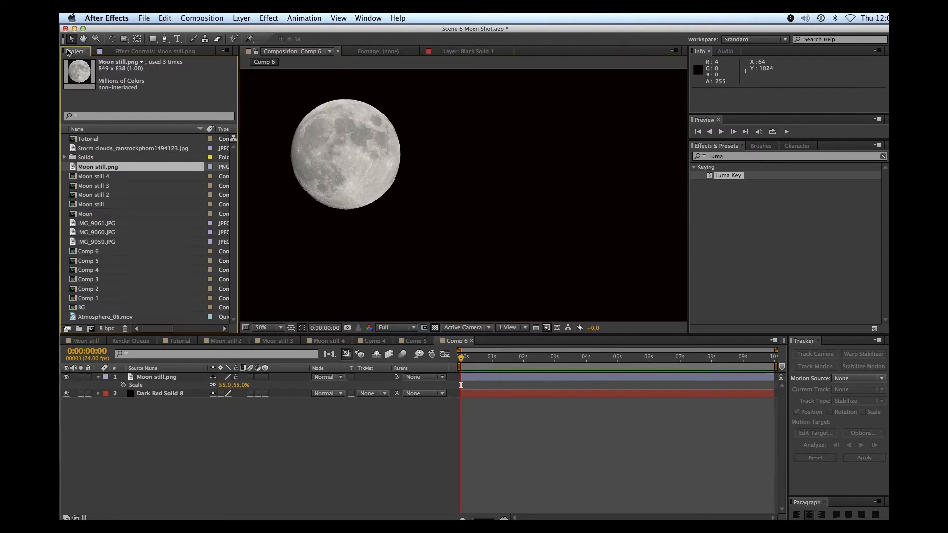
pyautogui.moveTo(173, 227)
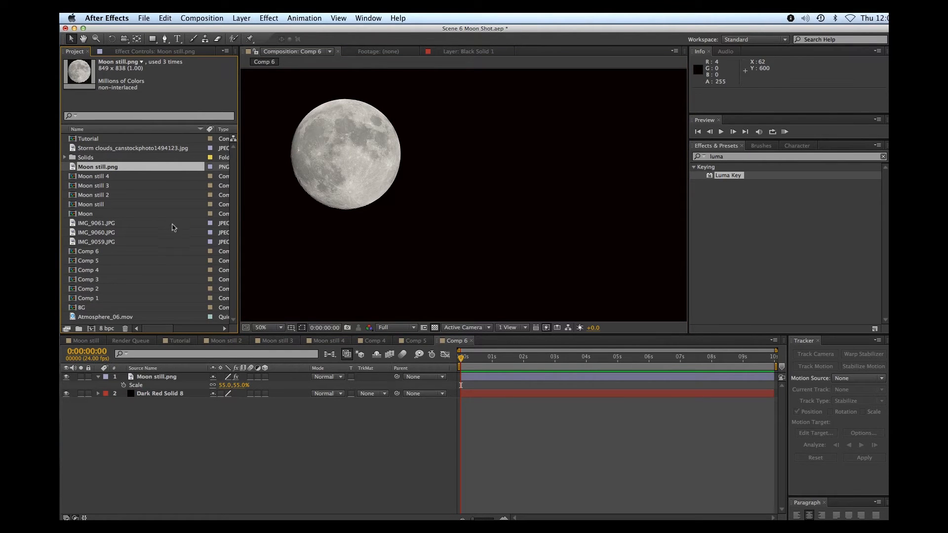
pyautogui.moveTo(124, 164)
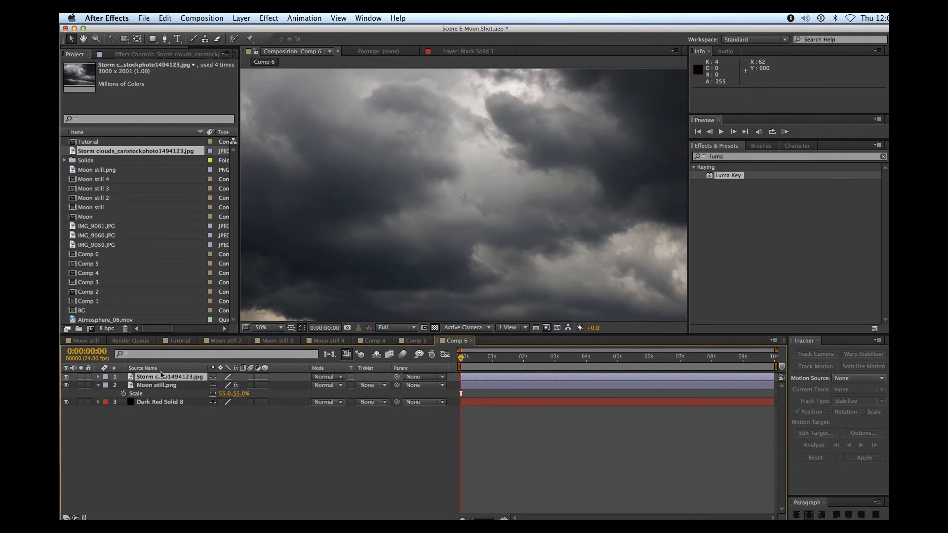
# Lower the storm clouds layer's opacity to 71% so the moon shows through.
pyautogui.click(170, 376)
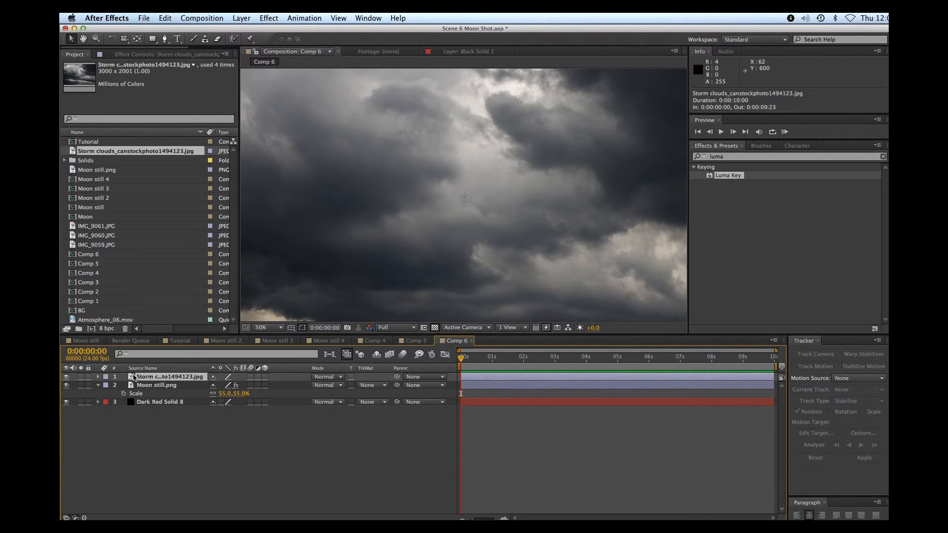
pyautogui.click(99, 377)
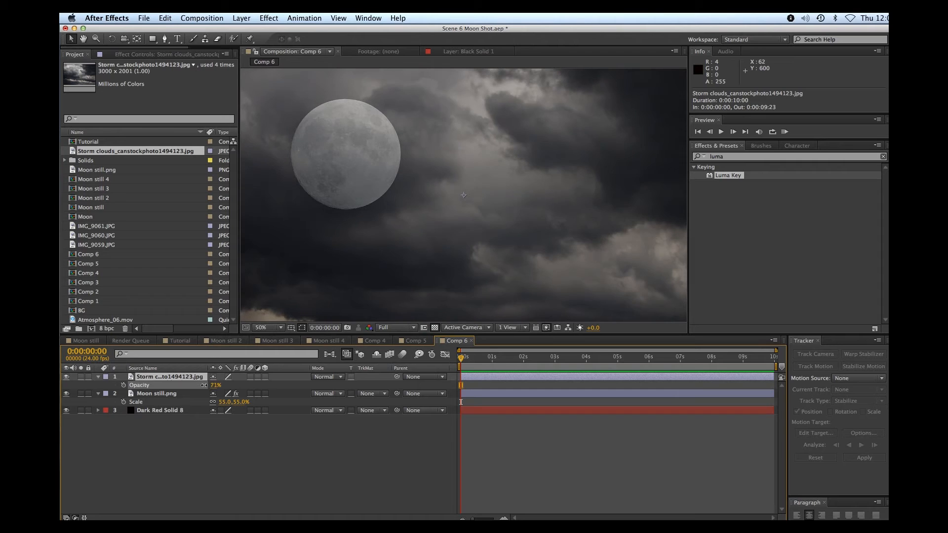
pyautogui.moveTo(217, 385); pyautogui.dragTo(205, 385)
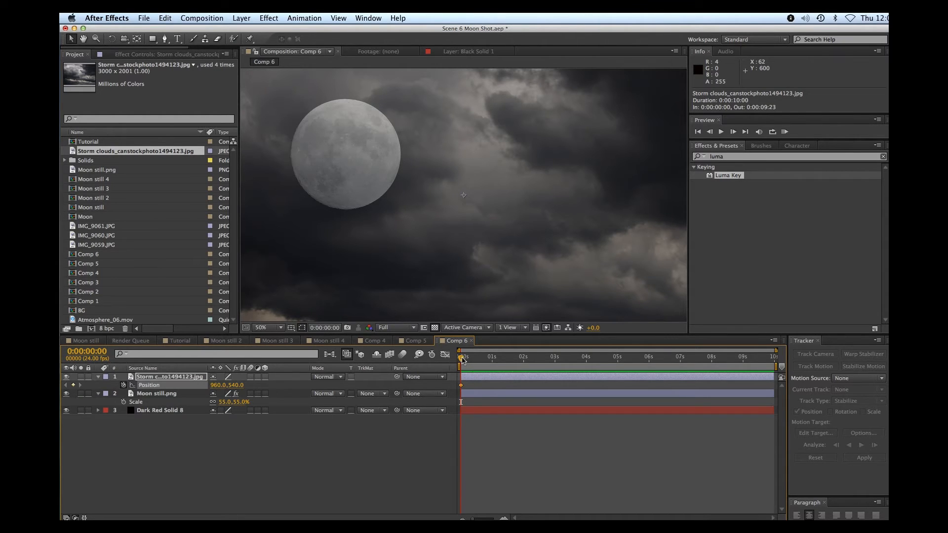
# Keyframe the clouds' drift end position, preview it, and pick IMG_9061.JPG branches photo to add.
pyautogui.click(606, 358)
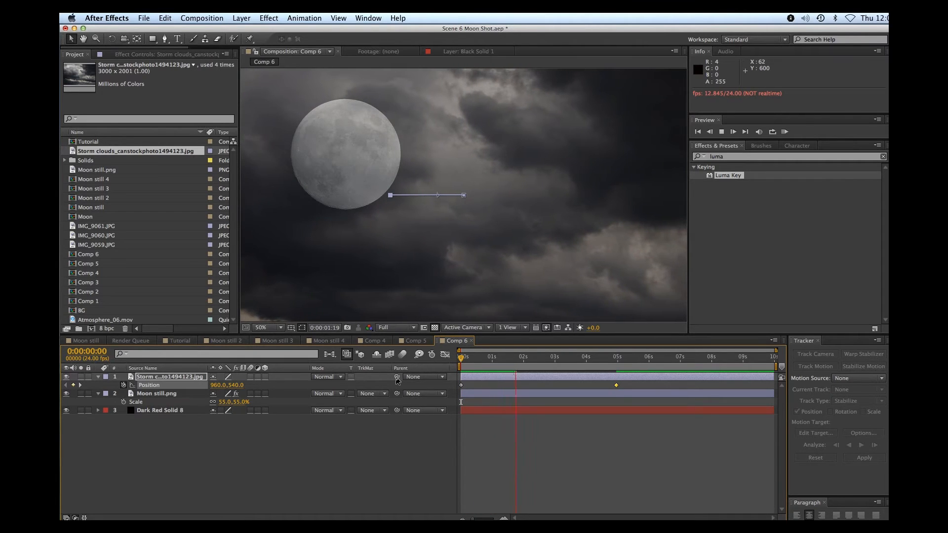
pyautogui.click(532, 356)
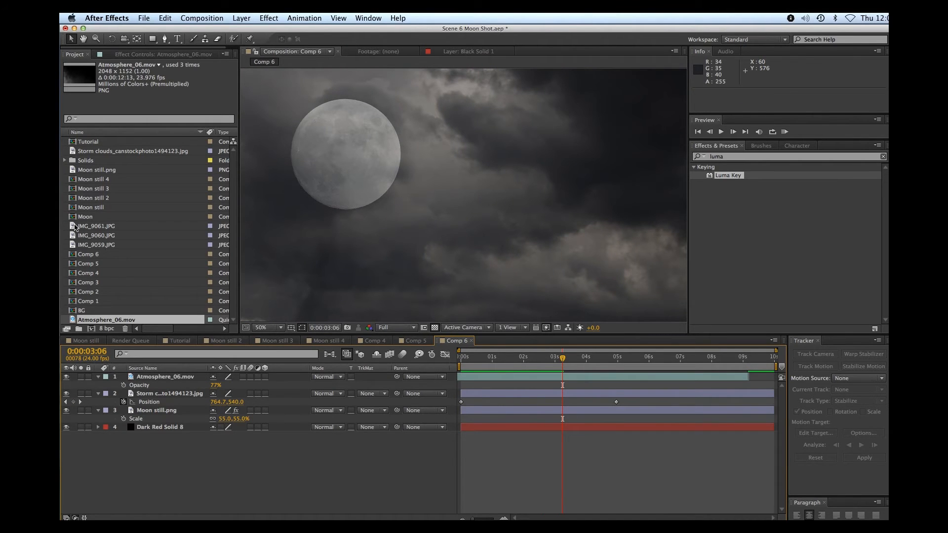
pyautogui.click(97, 225)
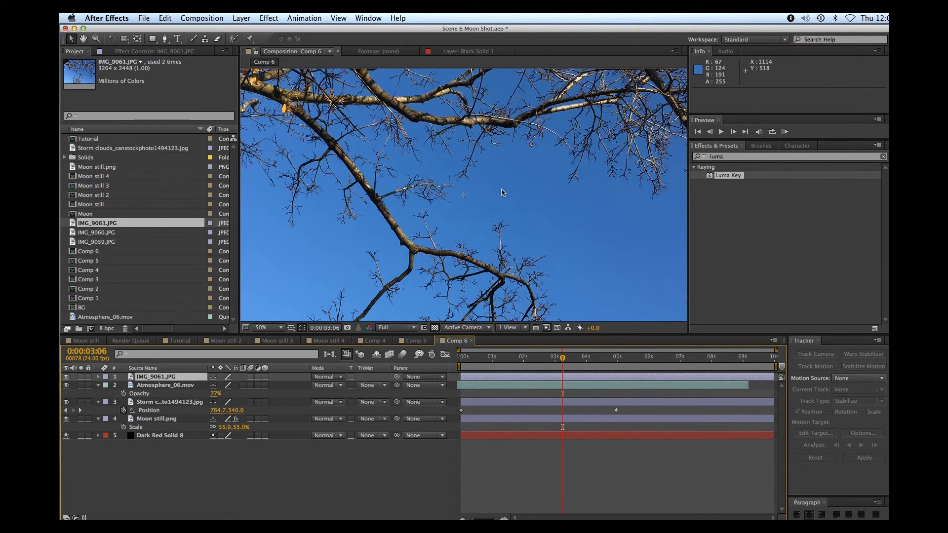
pyautogui.moveTo(532, 213)
pyautogui.write('keyl')
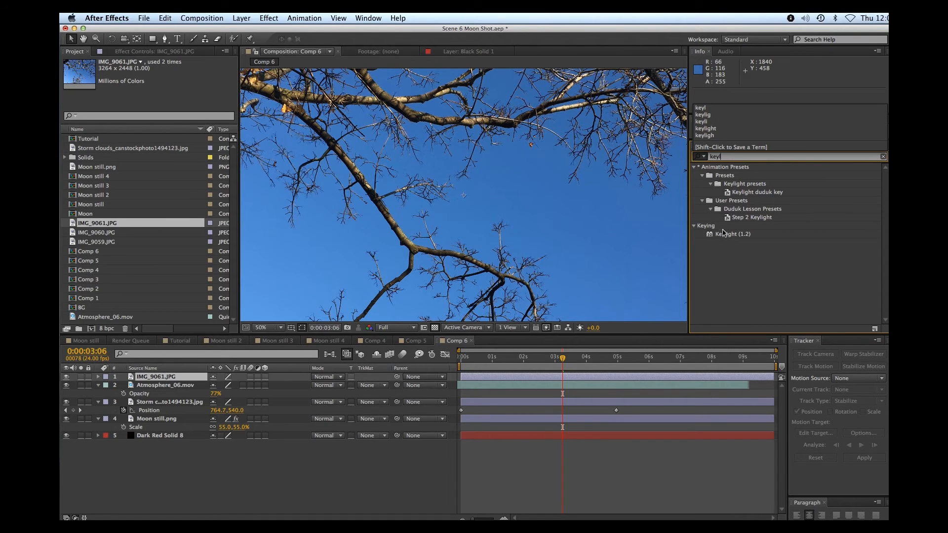
# Apply Keylight (1.2) to IMG_9061.JPG to key out the blue sky.
pyautogui.doubleClick(733, 234)
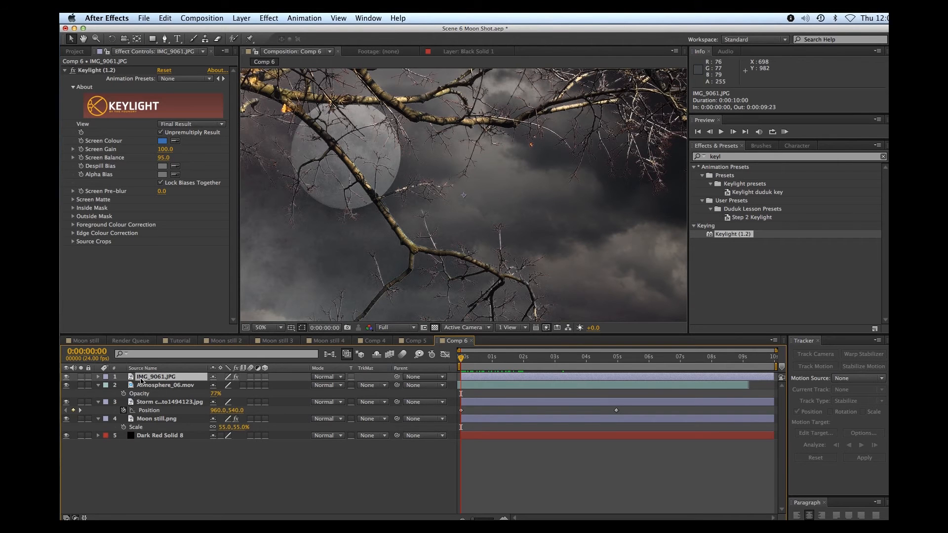
# Animate the branches' Position, shifting them right to X 1080 at five seconds.
pyautogui.click(99, 376)
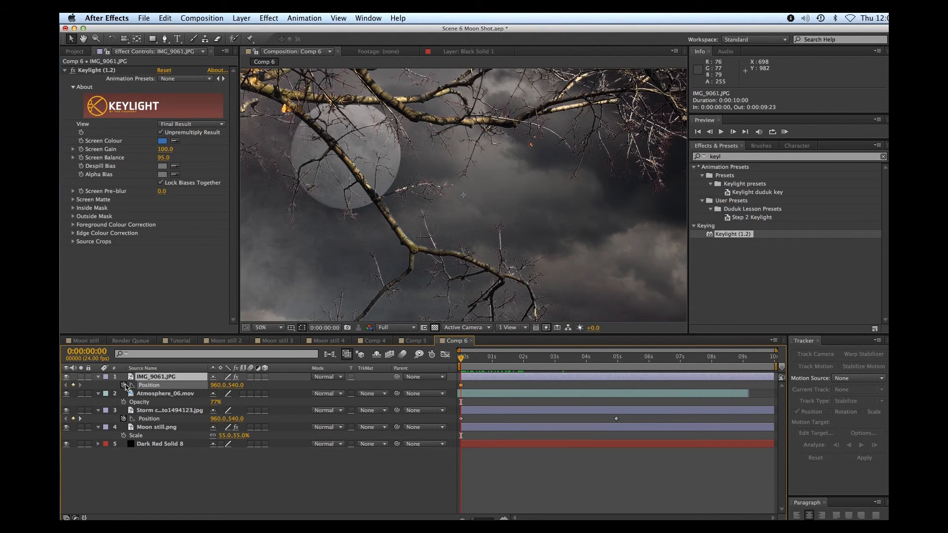
pyautogui.click(501, 357)
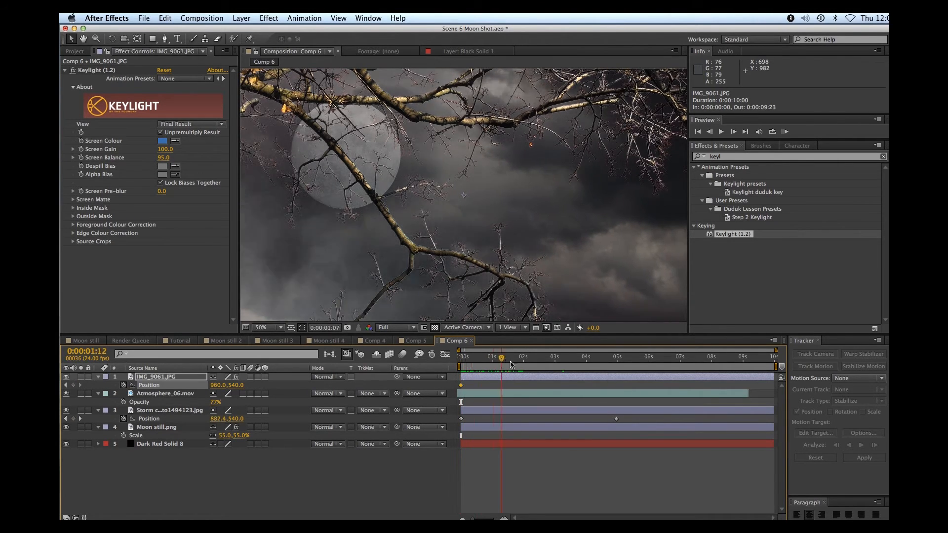
pyautogui.click(599, 357)
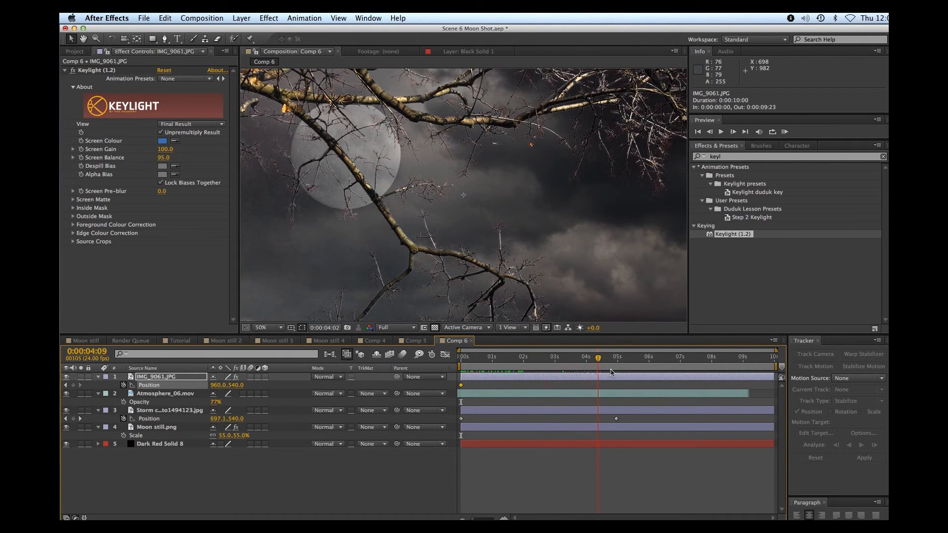
pyautogui.click(618, 357)
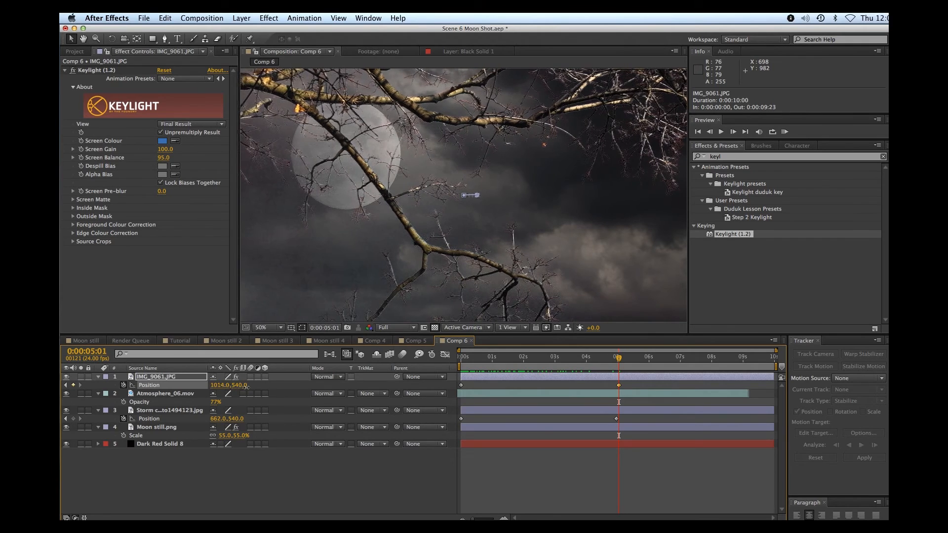
pyautogui.moveTo(464, 195); pyautogui.dragTo(483, 195)
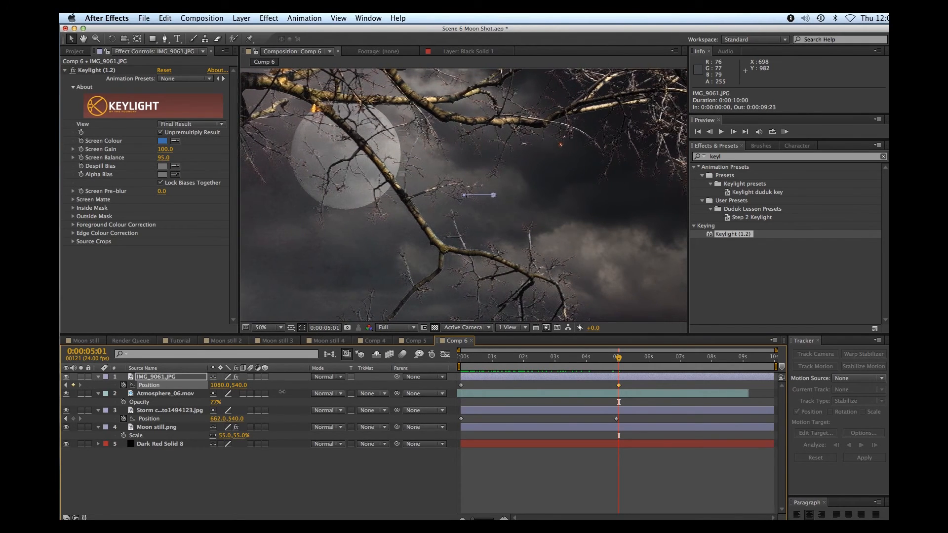
# Preview the branches drifting sideways across the frame.
pyautogui.click(464, 358)
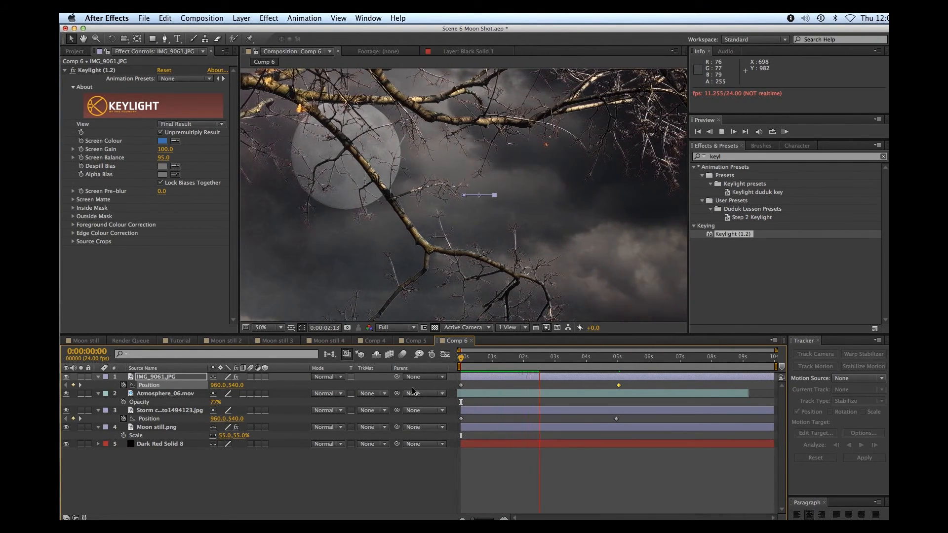
pyautogui.click(567, 356)
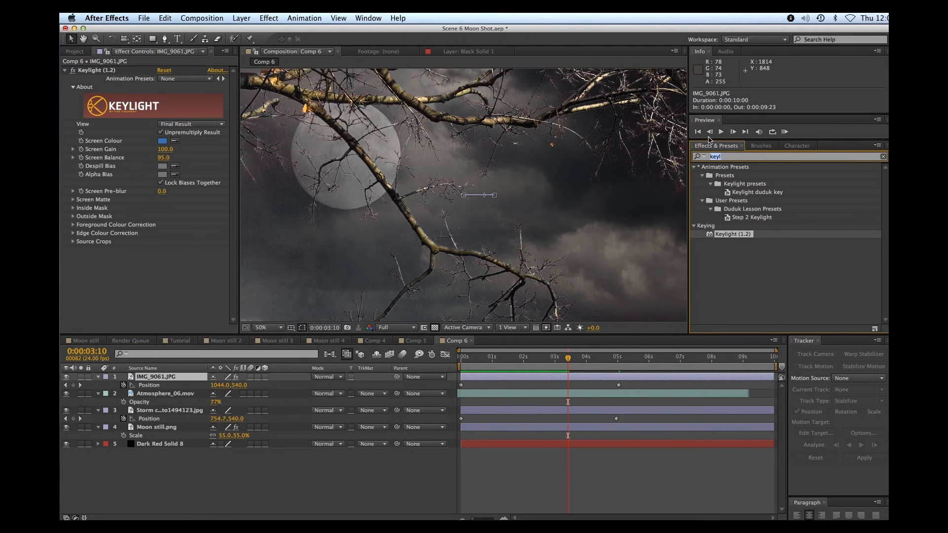
# Search the effects for 'bright' to find Brightness & Contrast.
pyautogui.write('bright')
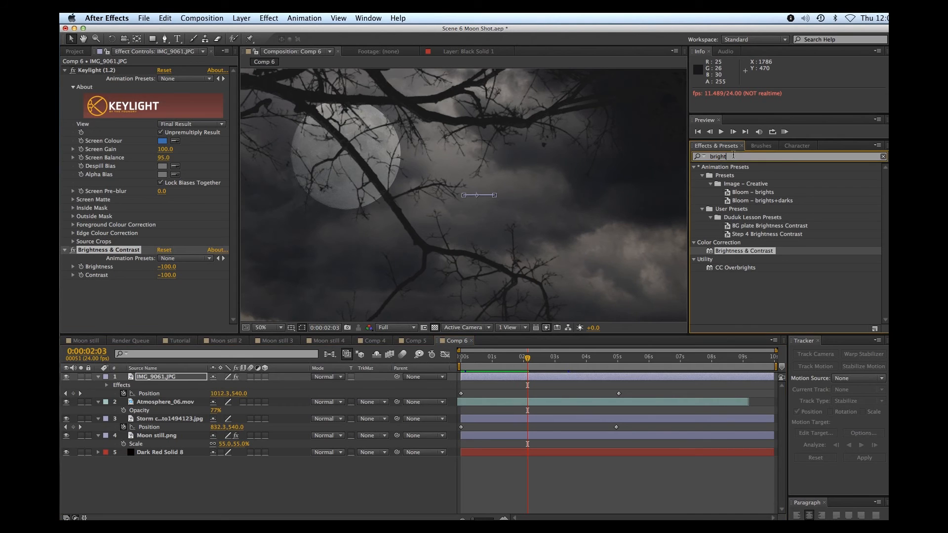
# Apply Gaussian Blur at 7.2 blurriness to the branches and preview it.
pyautogui.write('blu')
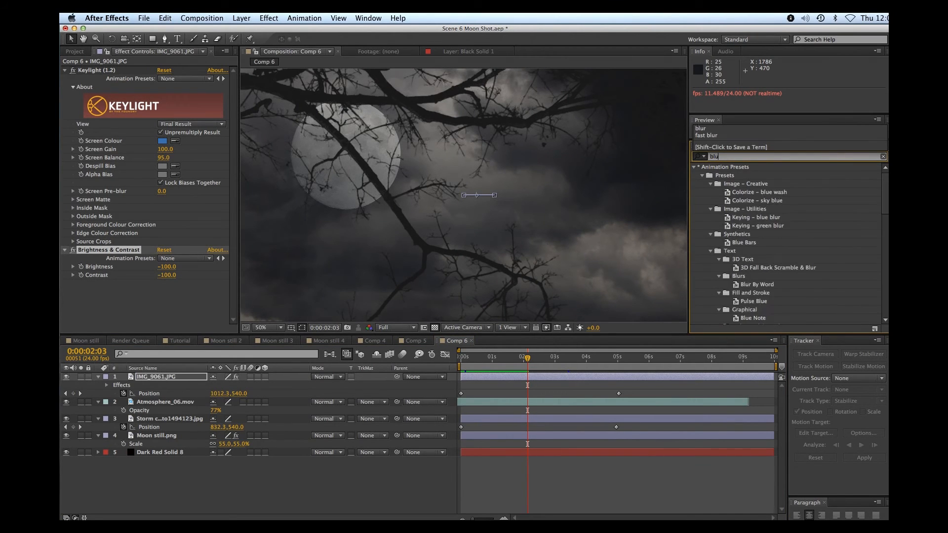
pyautogui.scroll(-3)
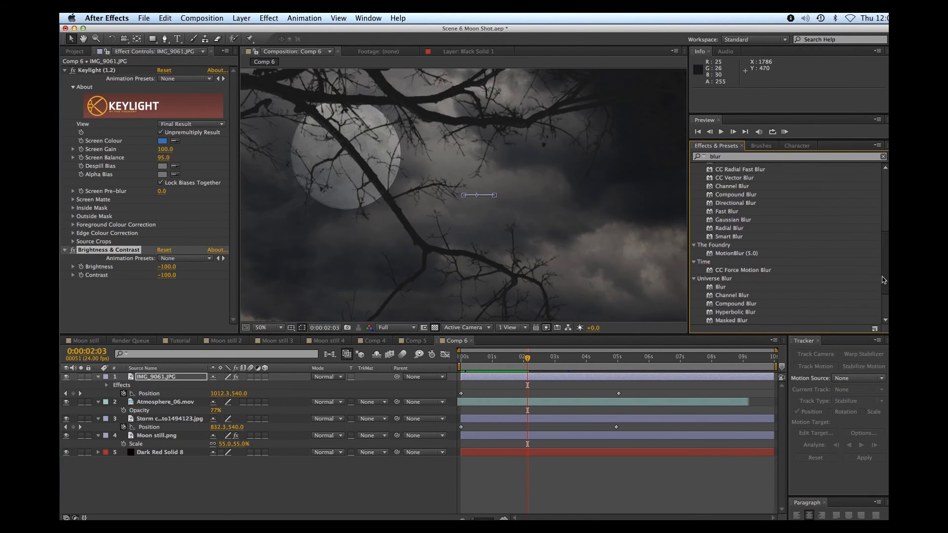
pyautogui.scroll(-3)
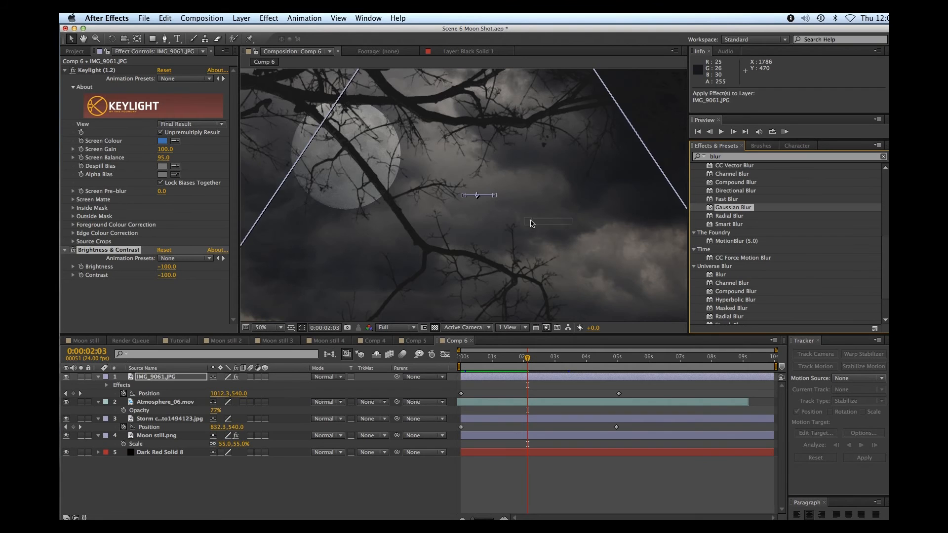
pyautogui.doubleClick(732, 207)
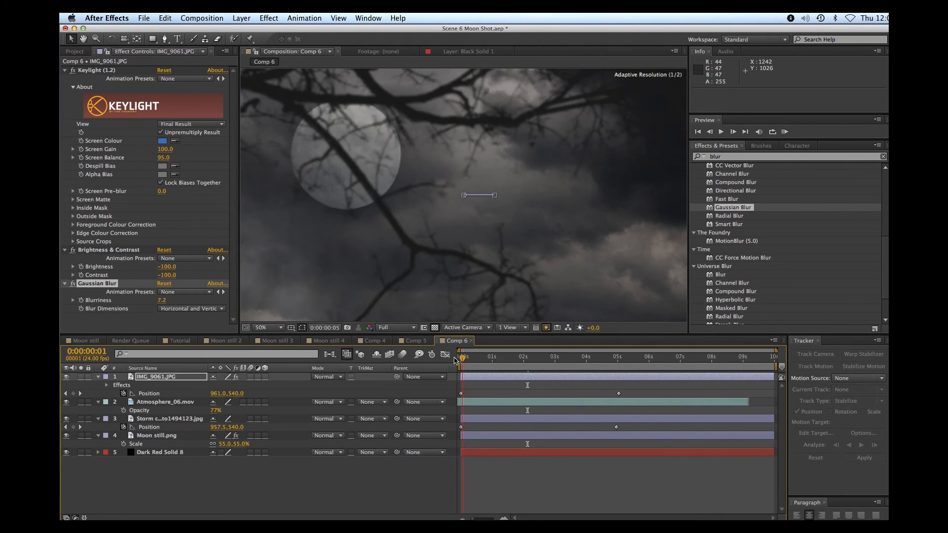
pyautogui.click(721, 132)
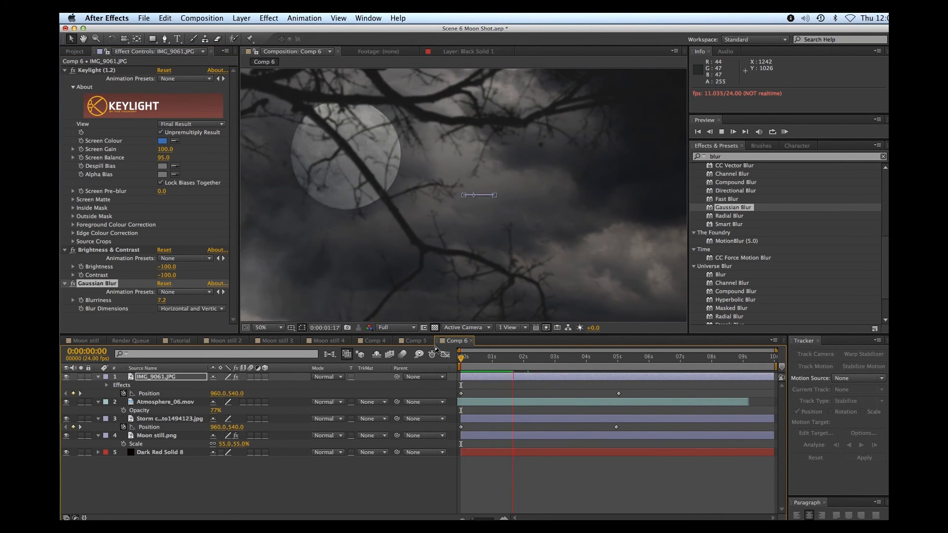
# Compare against the Moon still composition, then return to Comp 6.
pyautogui.click(81, 341)
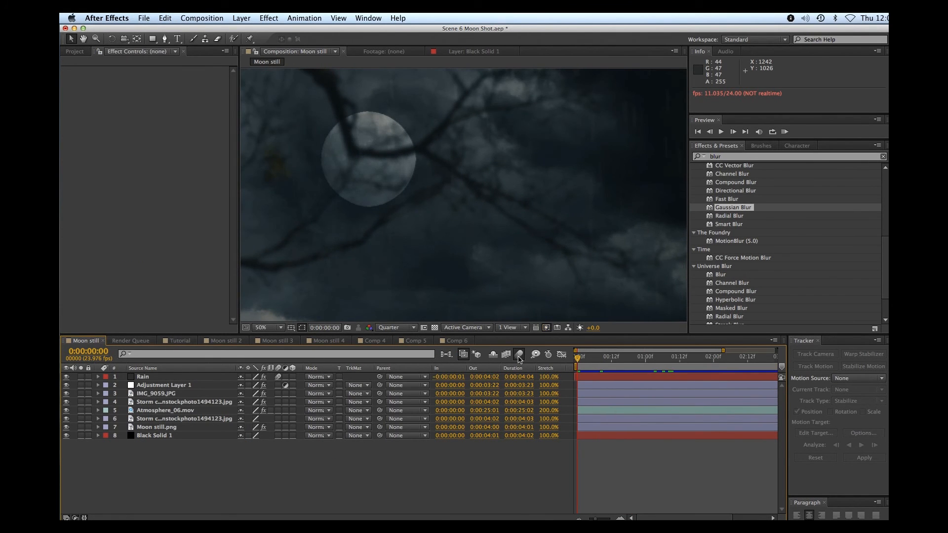
pyautogui.click(721, 130)
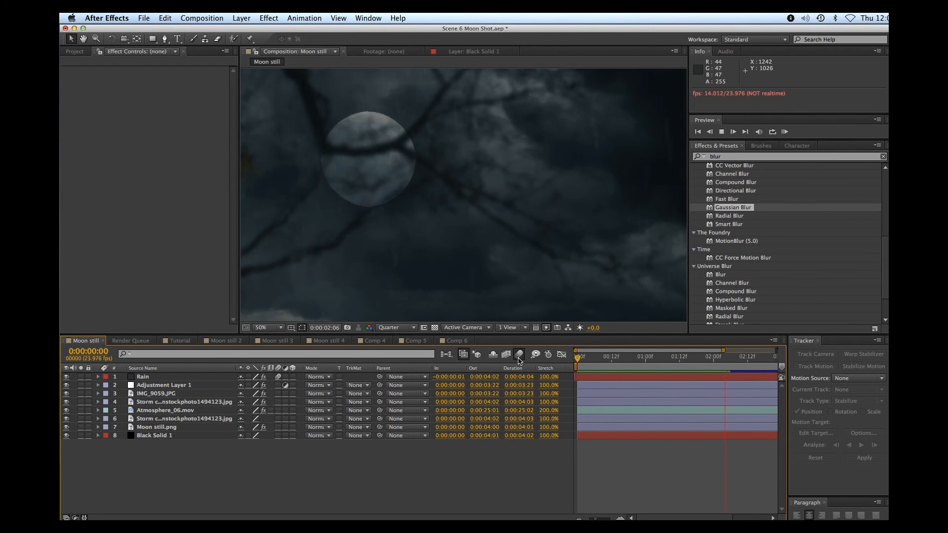
pyautogui.click(452, 340)
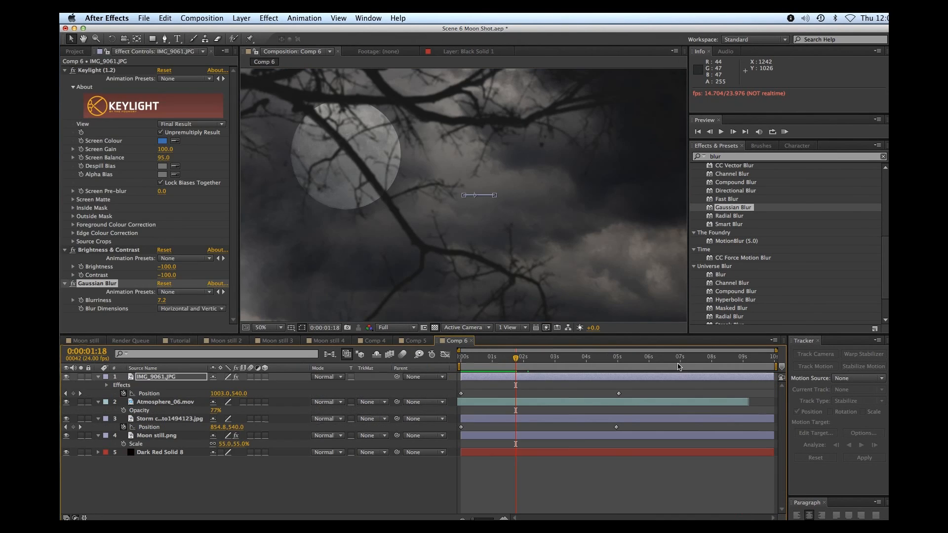
# Search Effects & Presets for 'tint' to list the Tint effect and presets.
pyautogui.click(460, 358)
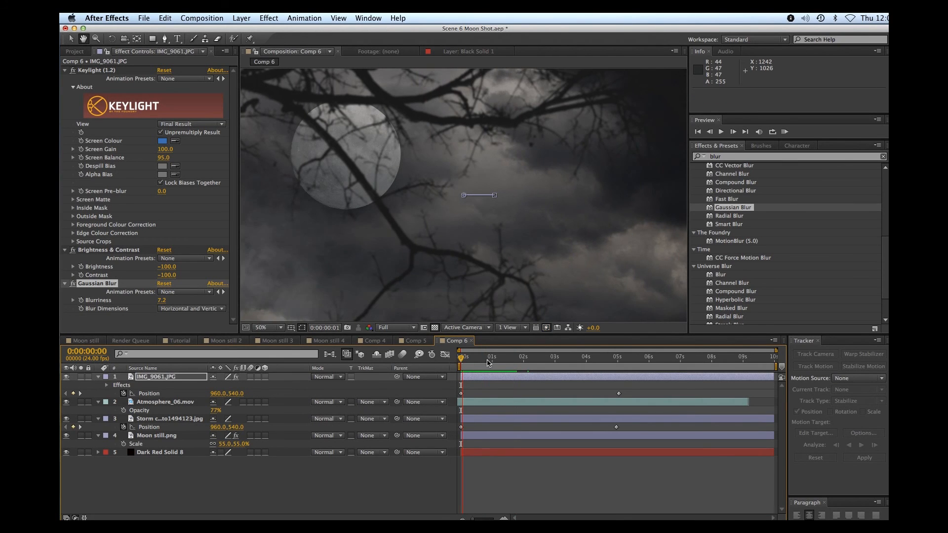
pyautogui.click(478, 357)
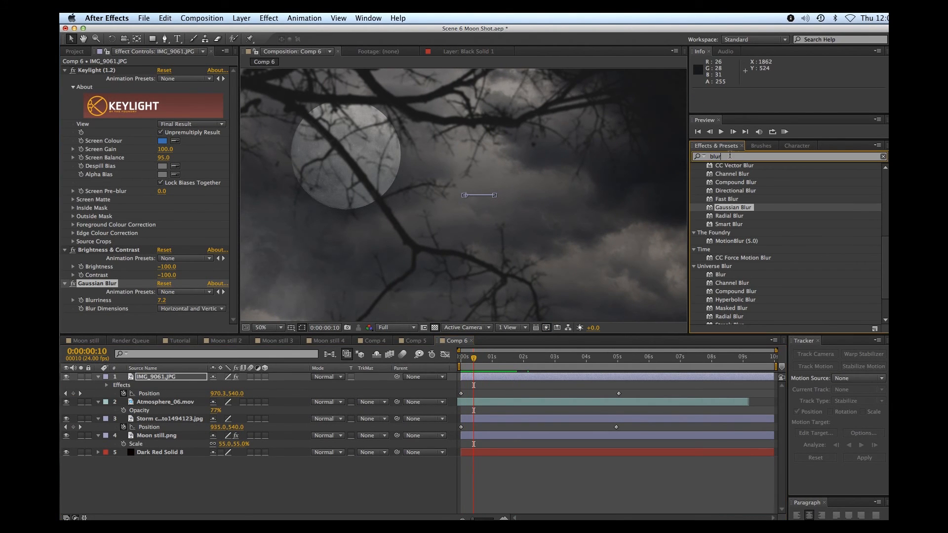
pyautogui.write('tint')
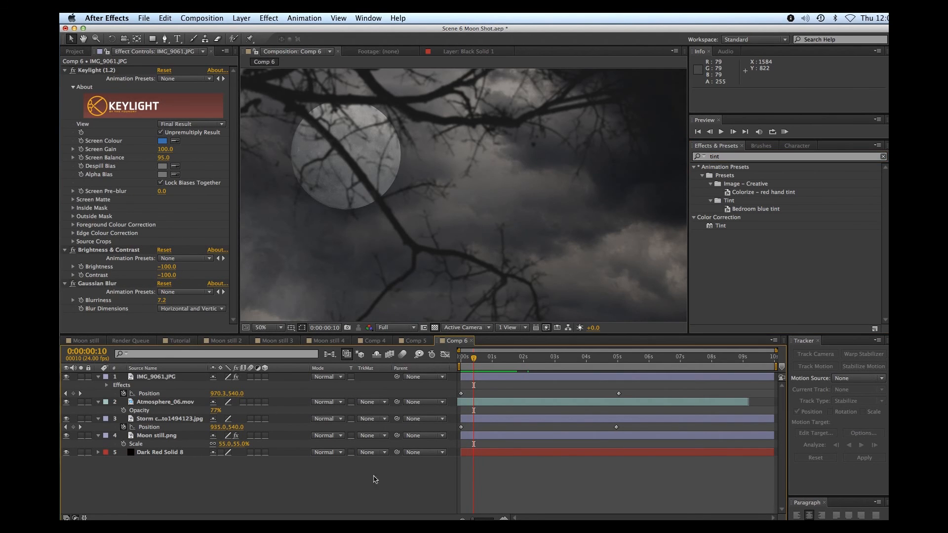
pyautogui.click(241, 18)
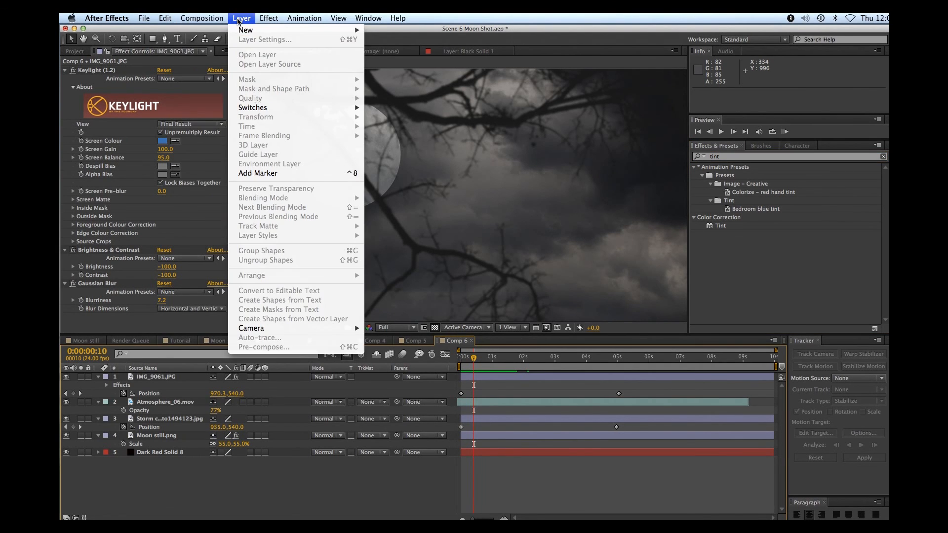
# Add an adjustment layer with Tint, mapping white to a blue-teal for a cool night tone.
pyautogui.click(368, 285)
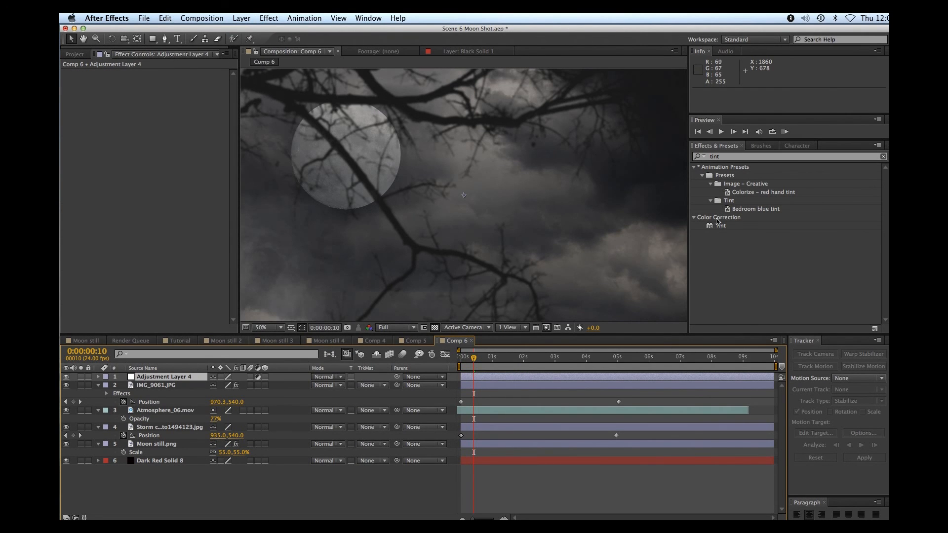
pyautogui.doubleClick(720, 225)
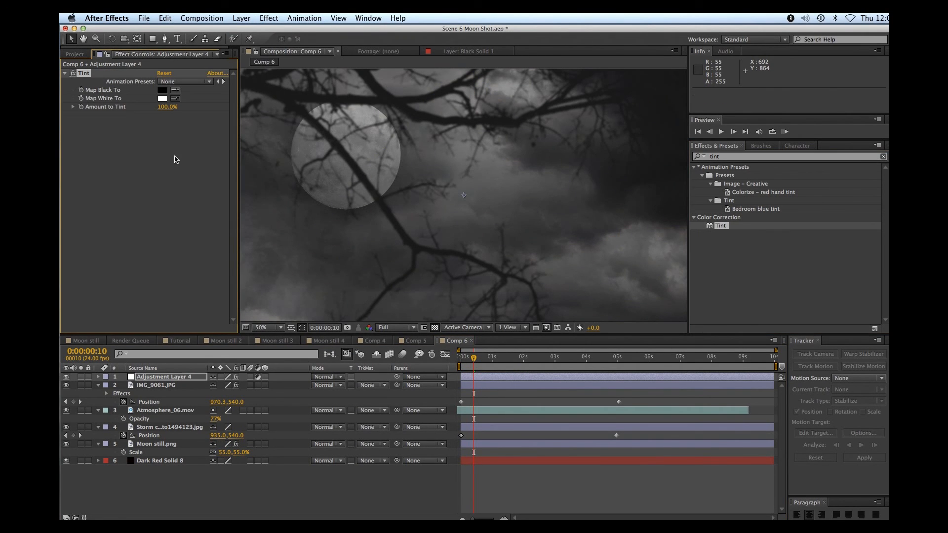
pyautogui.click(162, 98)
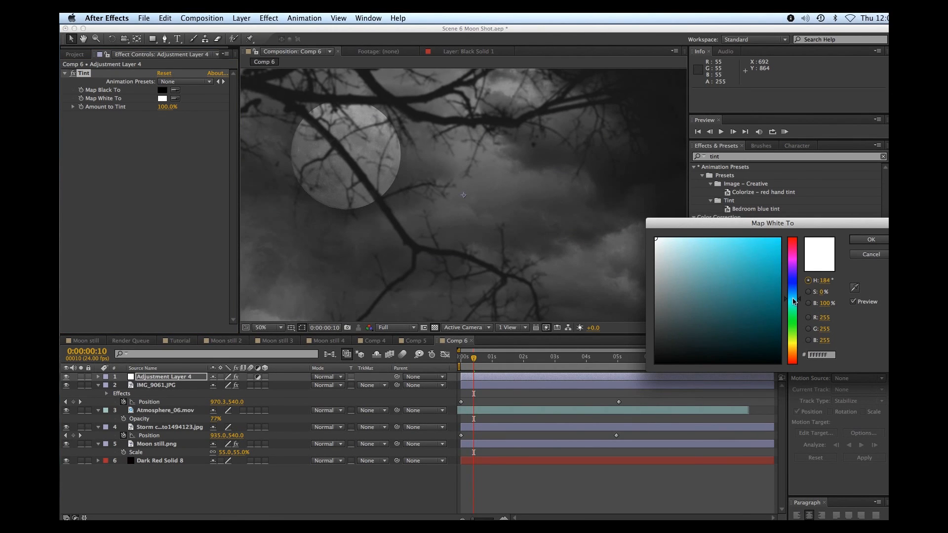
pyautogui.click(751, 262)
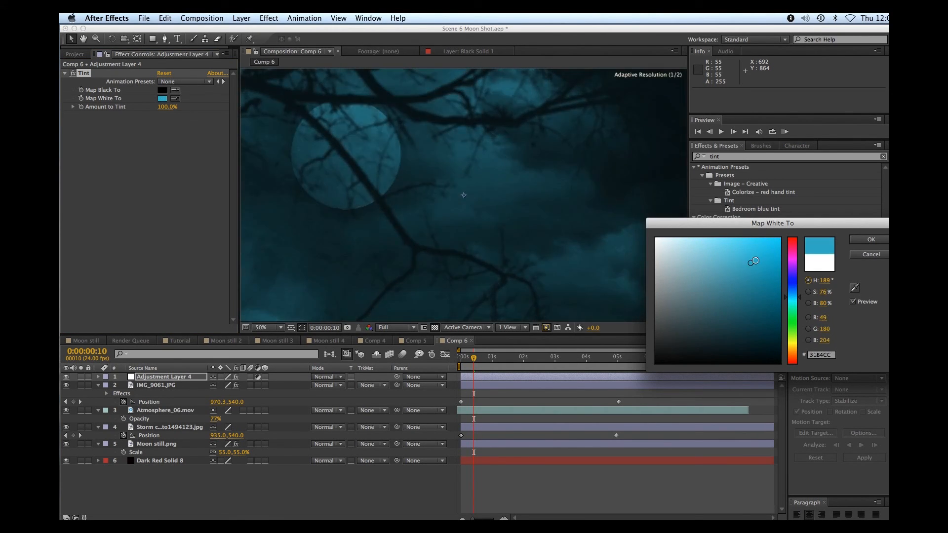